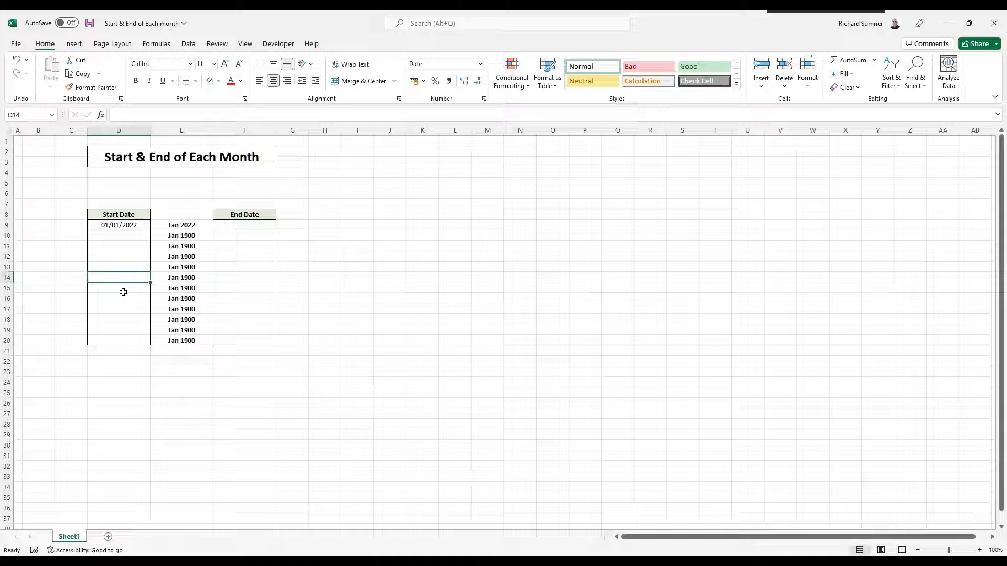
# - Begin a trial =DATE(2022,02, formula in D10 below the first start date
pyautogui.click(244, 225)
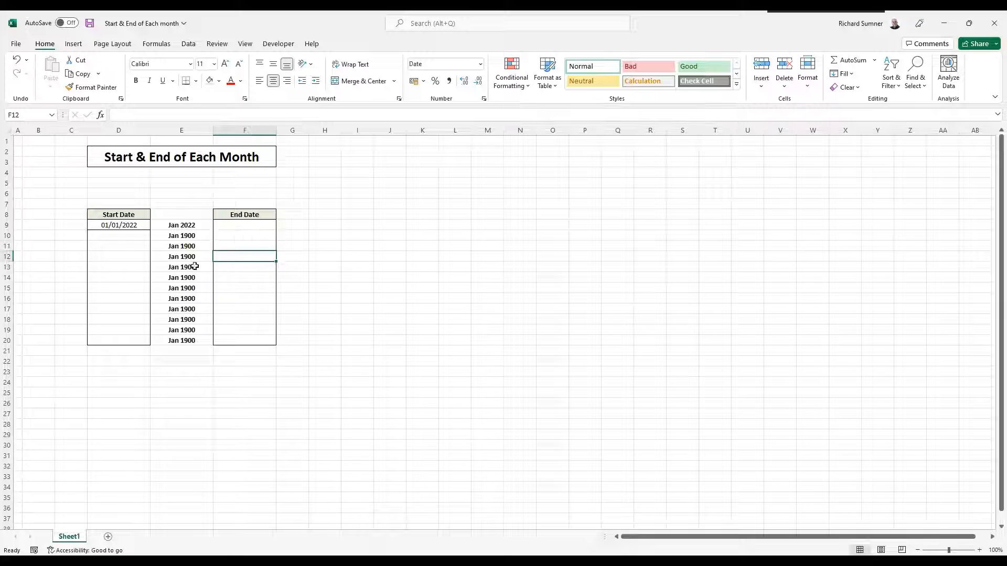
pyautogui.click(119, 236)
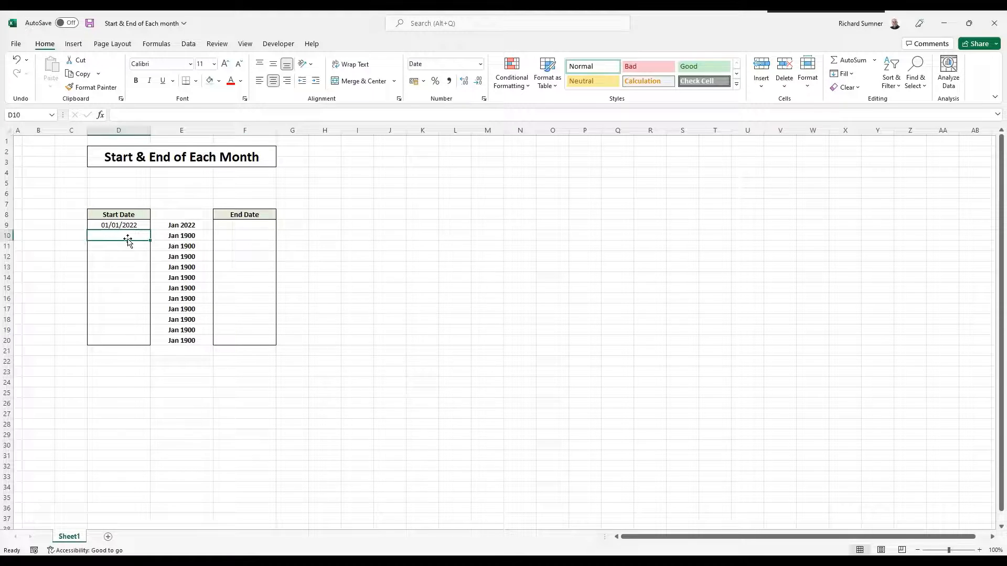
pyautogui.moveTo(439, 204)
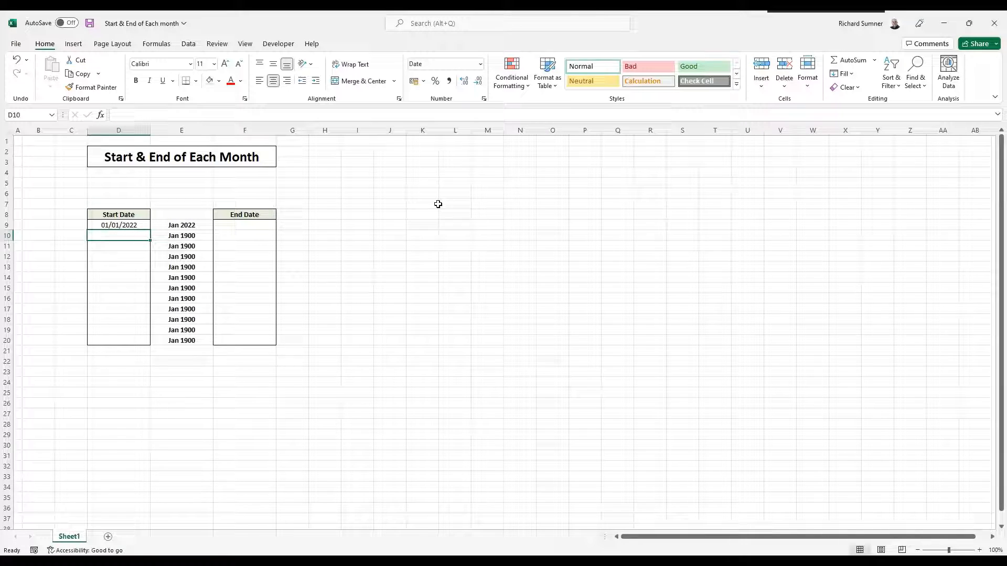
pyautogui.write('=')
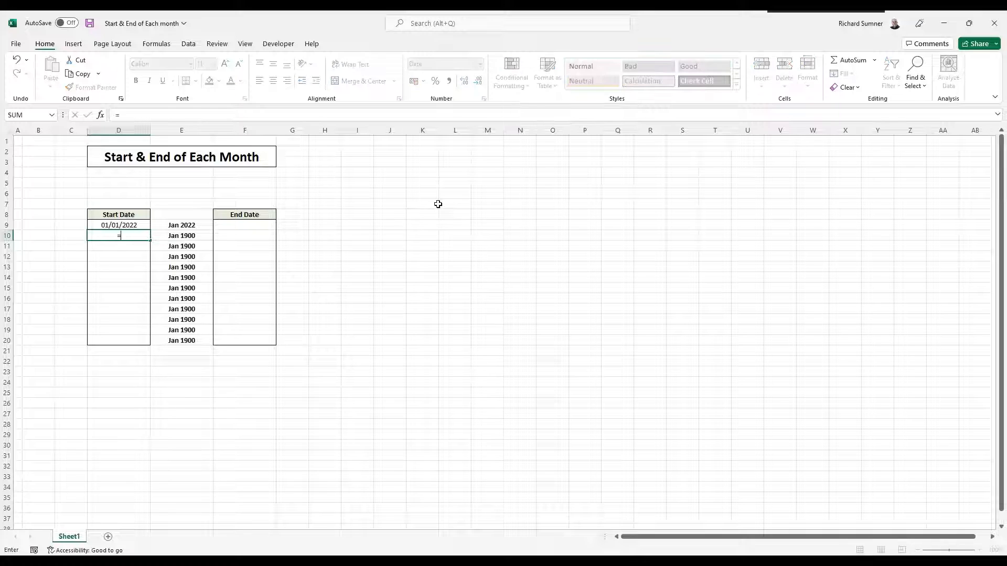
pyautogui.write('DATE(')
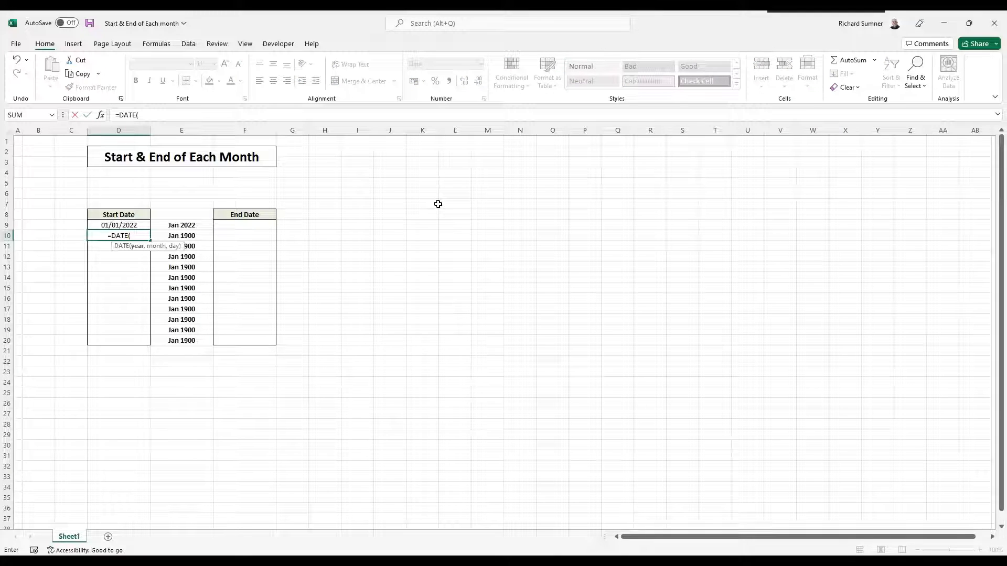
pyautogui.write('2022')
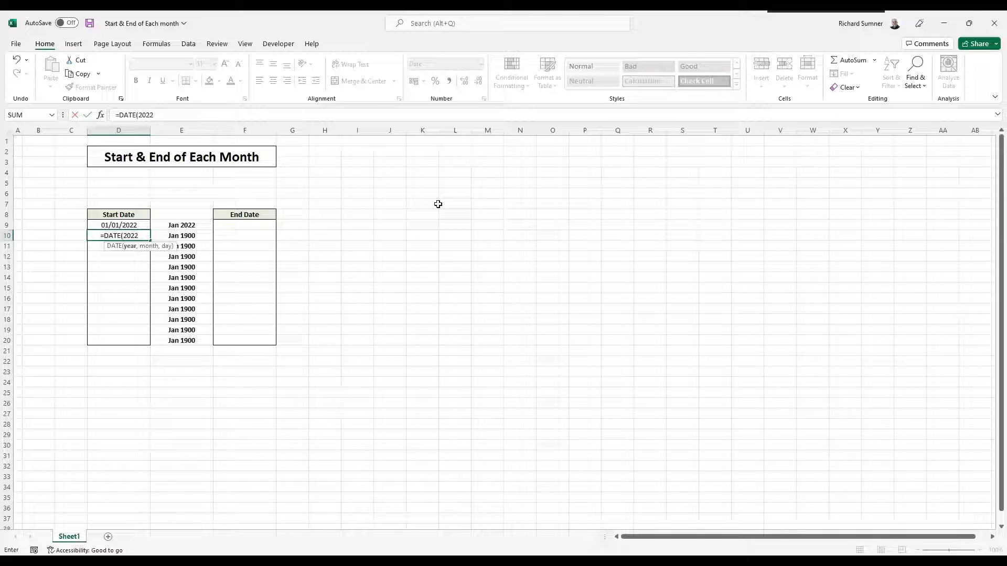
pyautogui.write(',')
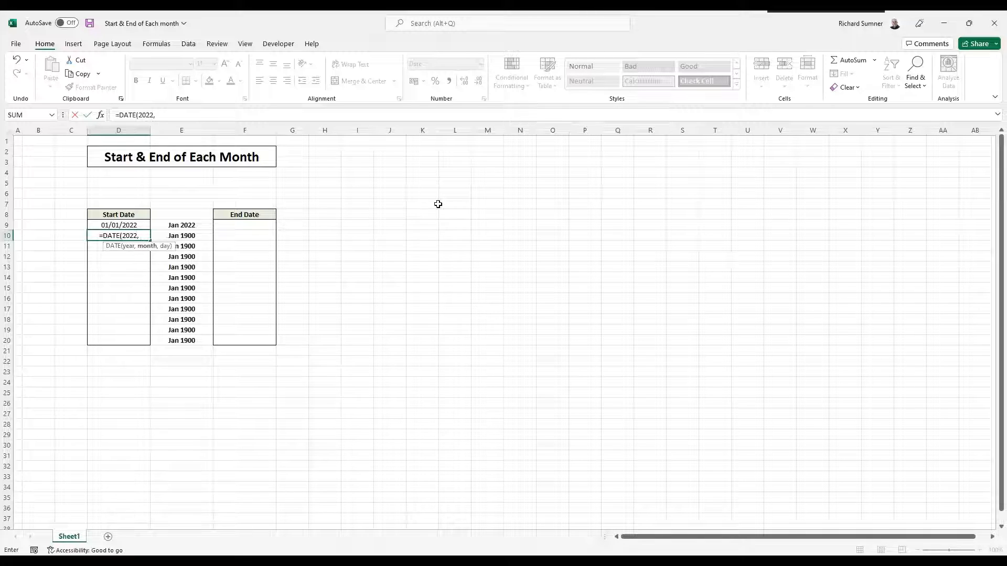
pyautogui.write('02,')
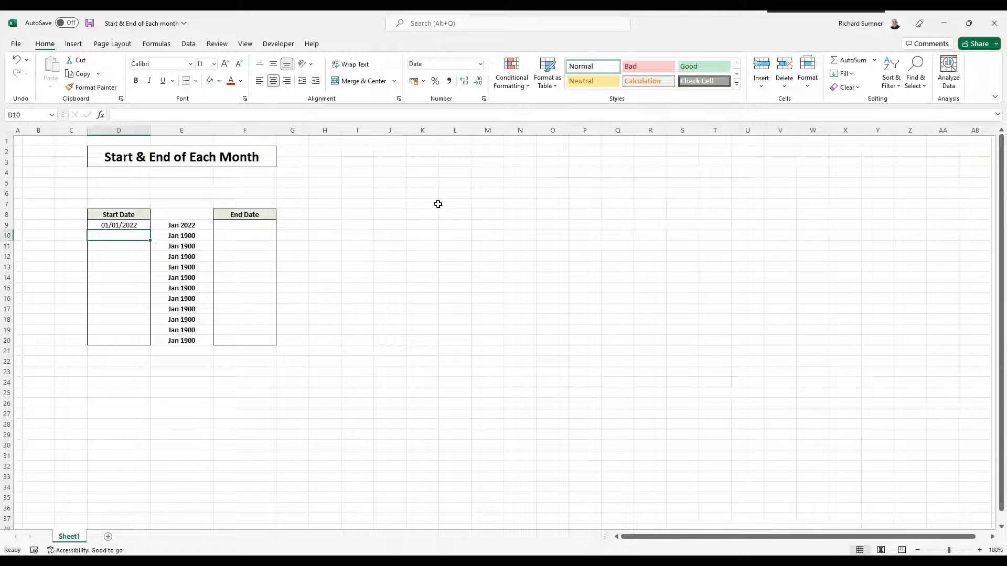
# - Replace it with =YEAR(D9) and format D10 as a date via Format Cells
pyautogui.write('=')
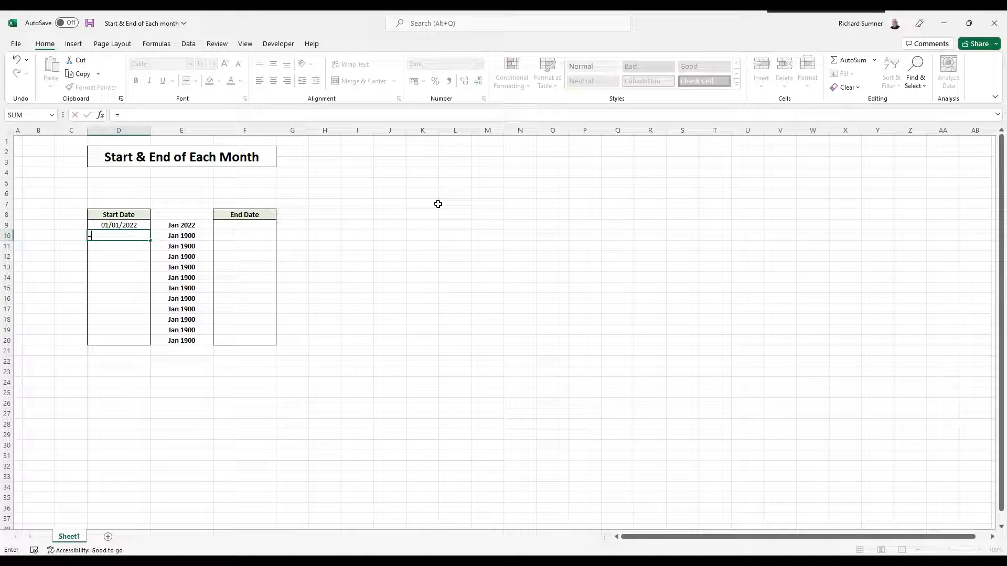
pyautogui.write('YEAR(')
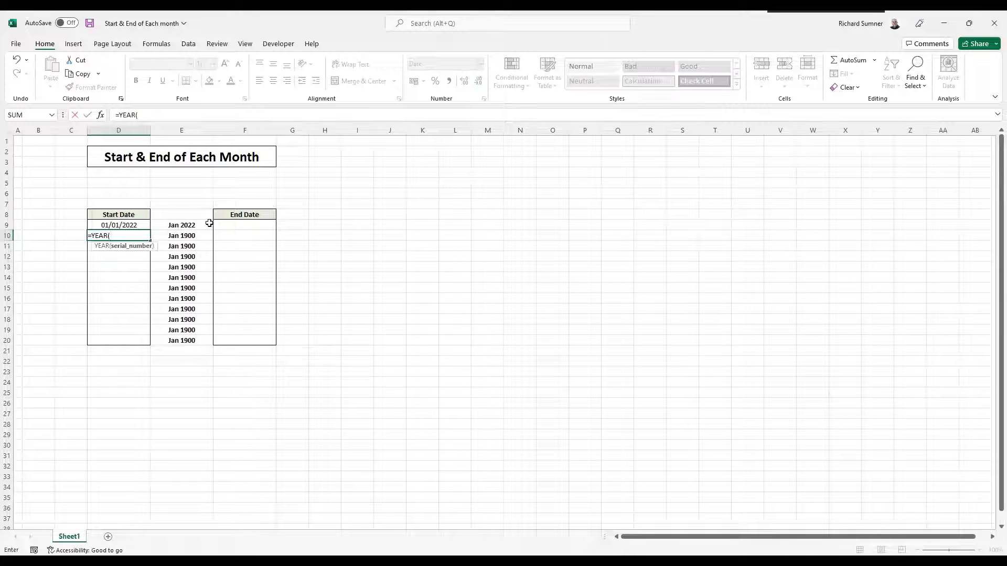
pyautogui.click(119, 224)
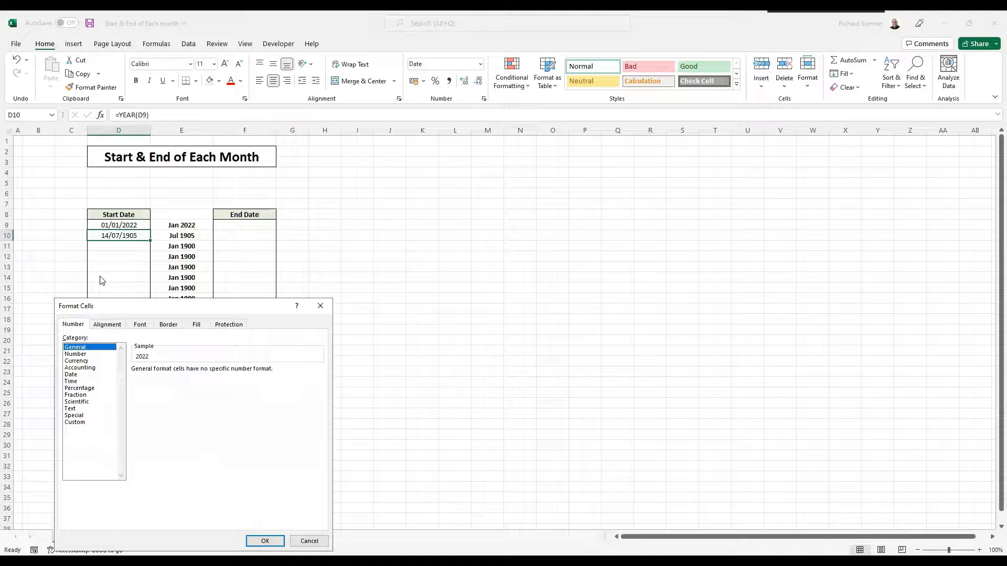
pyautogui.click(264, 541)
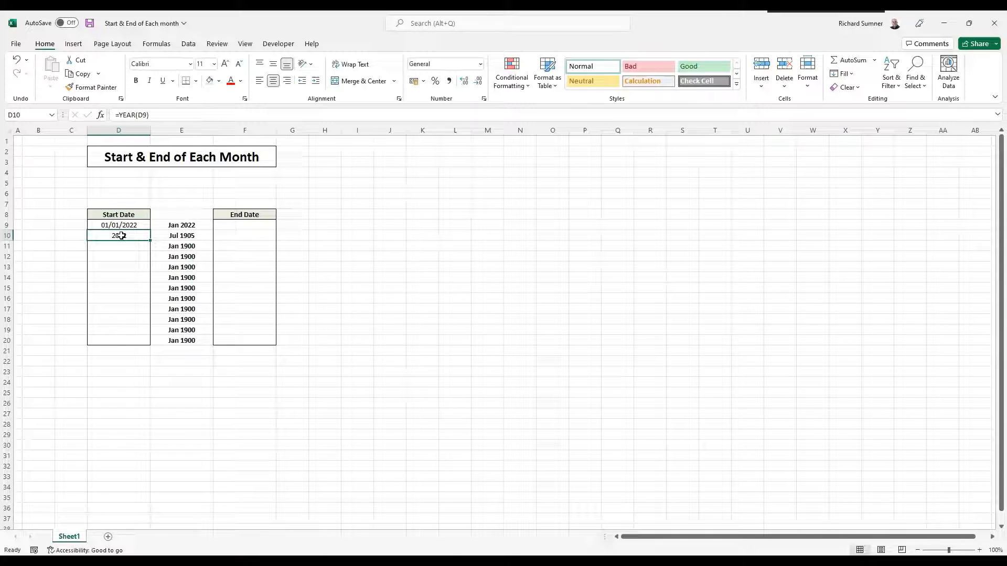
pyautogui.rightClick(119, 236)
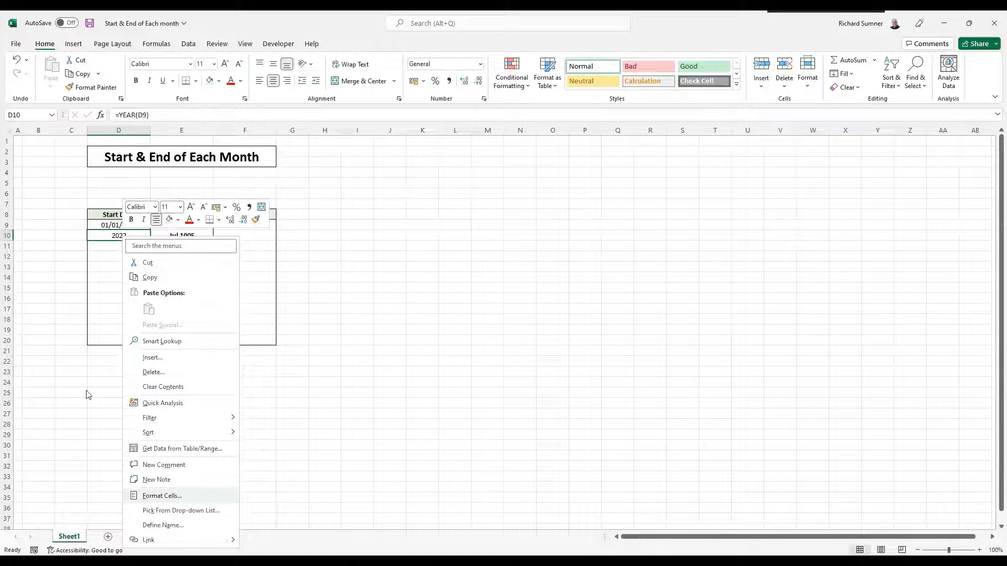
pyautogui.click(161, 495)
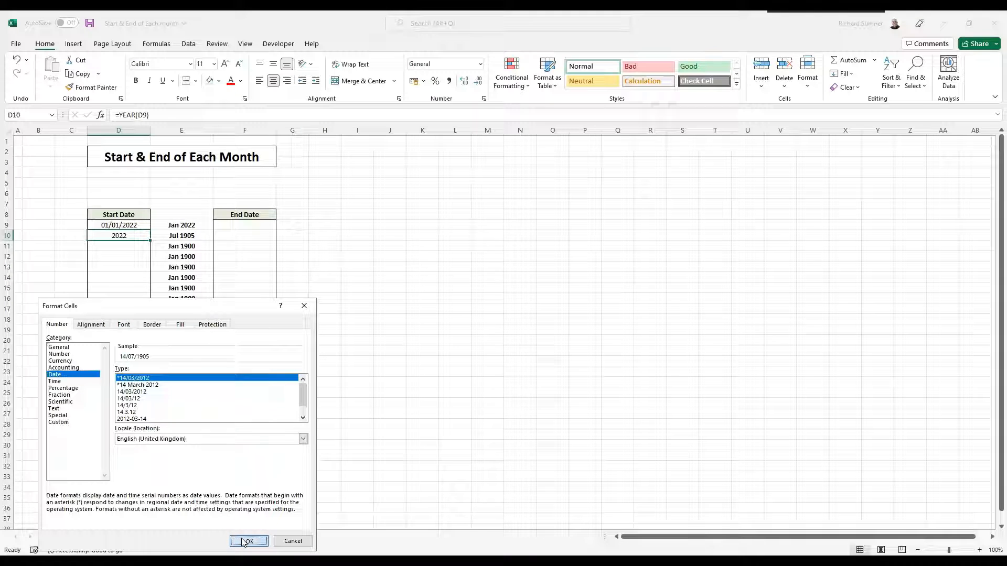
pyautogui.click(250, 541)
pyautogui.write('=')
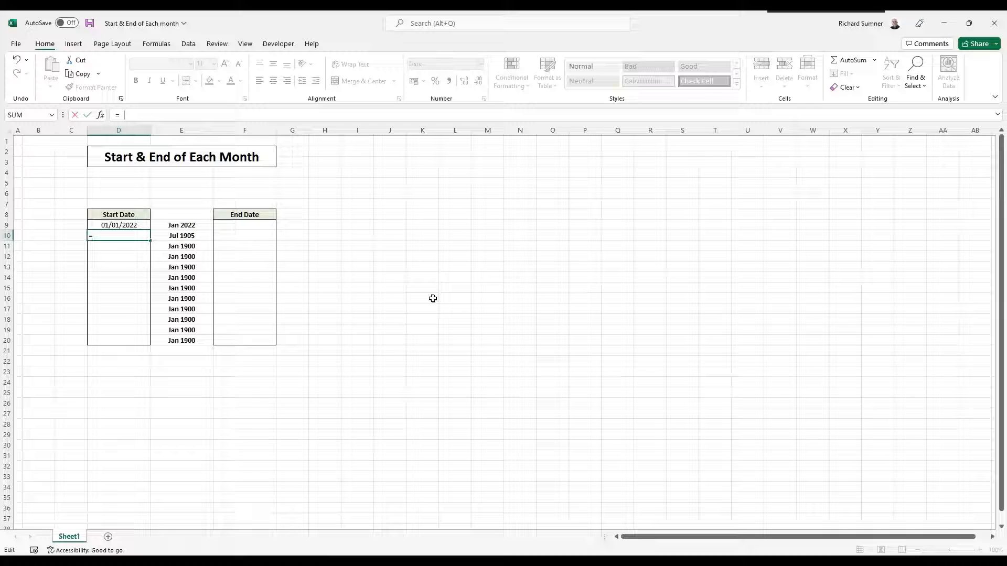
# - Enter =DATE(YEAR(D9), MONTH(D9), DAY(D9)) in D10 built from the first start date
pyautogui.write('DATE(')
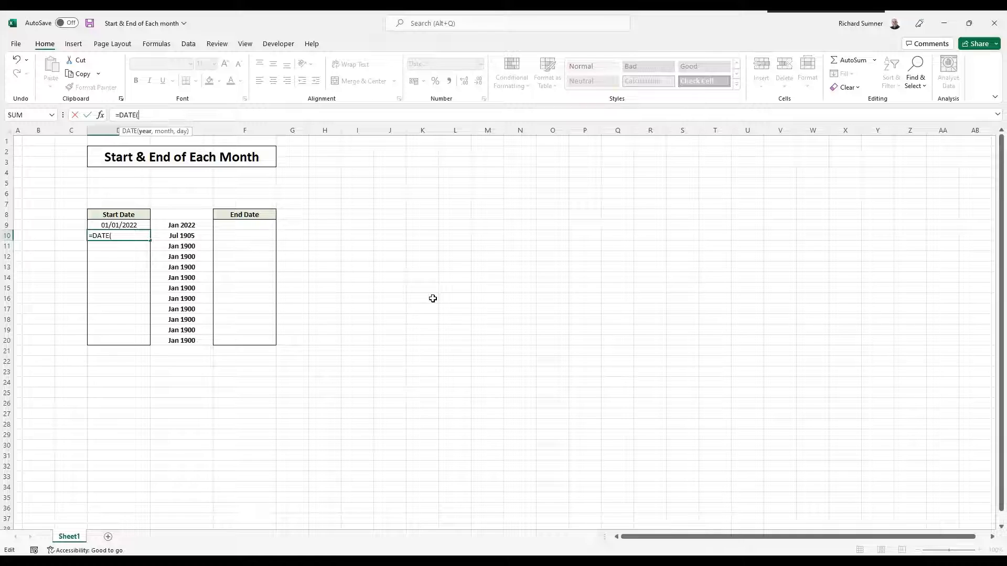
pyautogui.write('" "')
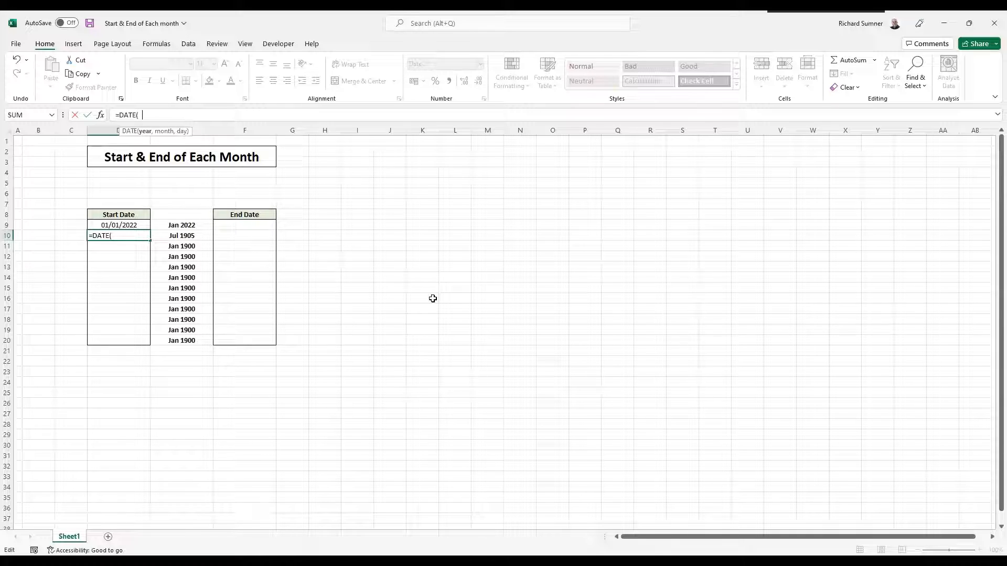
pyautogui.write('YEAR(D9')
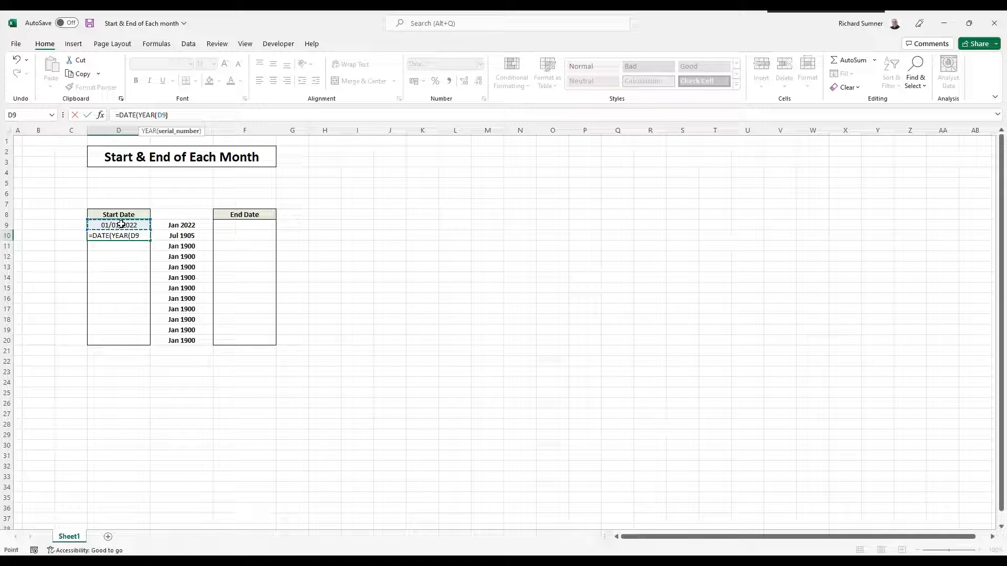
pyautogui.write('),')
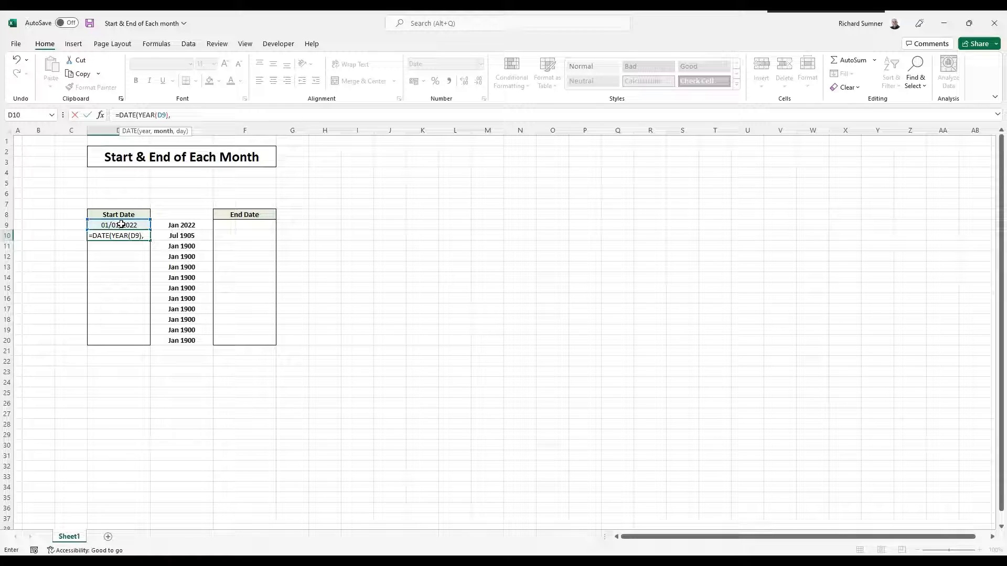
pyautogui.write('MONTH(')
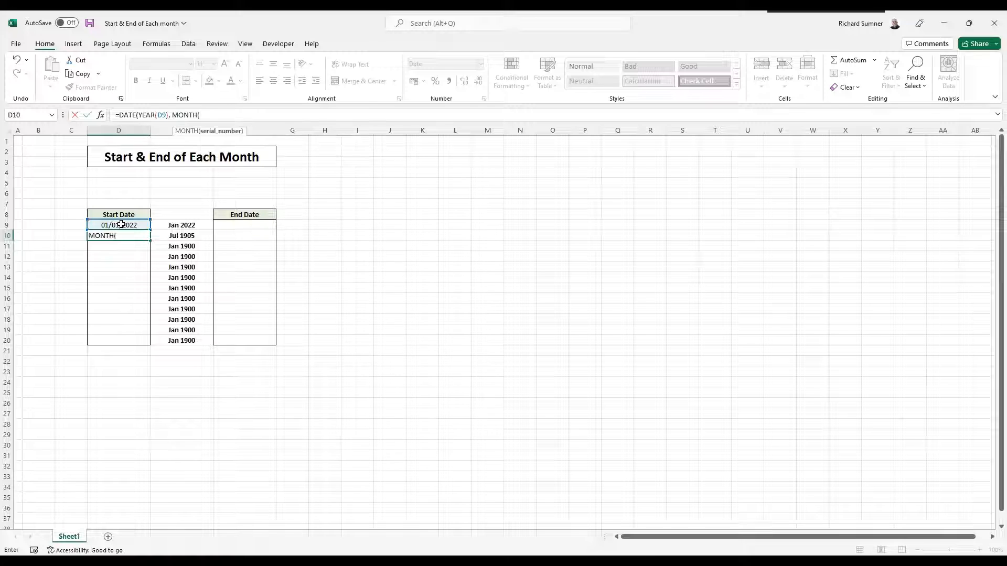
pyautogui.click(119, 224)
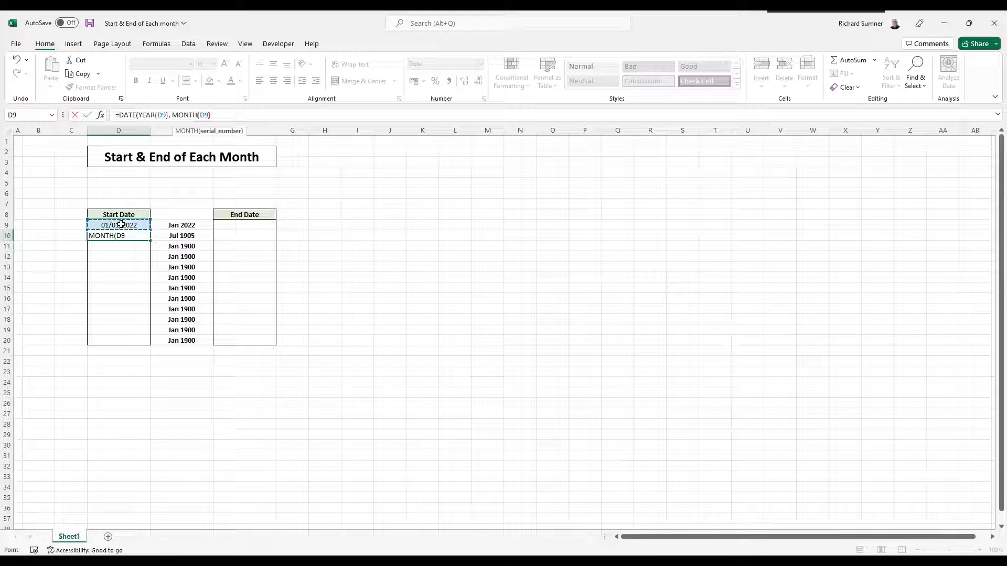
pyautogui.write(', DAY(D9')
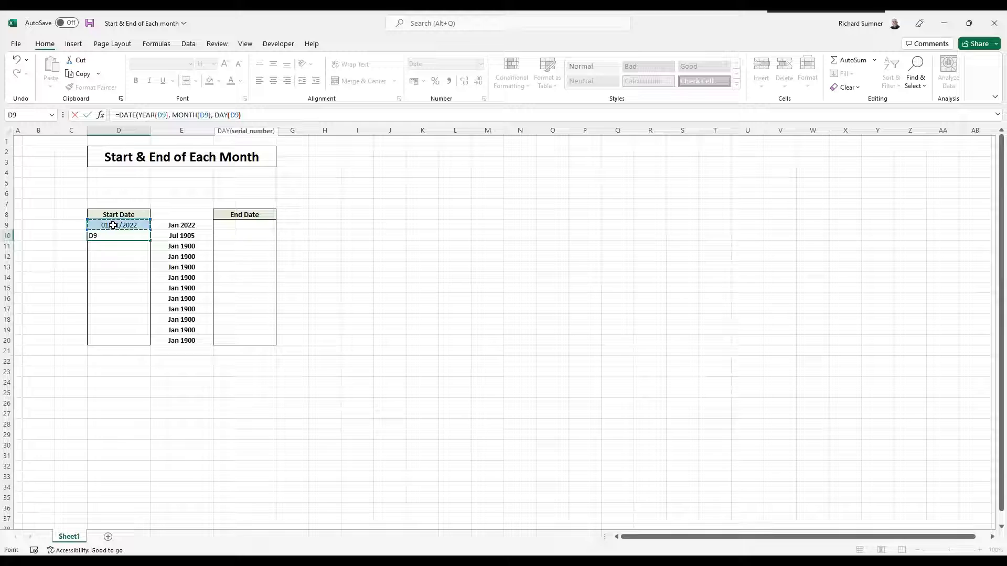
pyautogui.write(')')
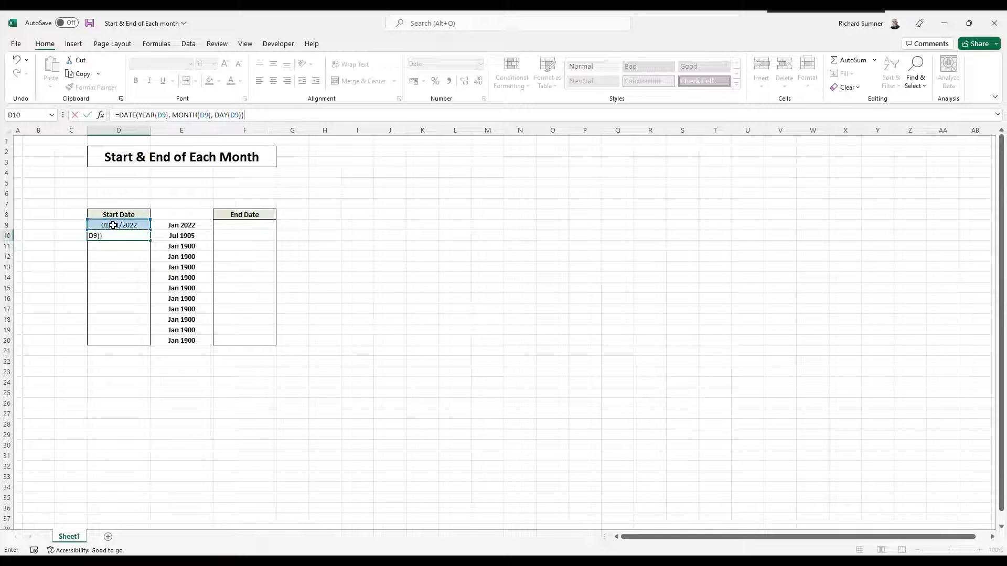
pyautogui.press('enter')
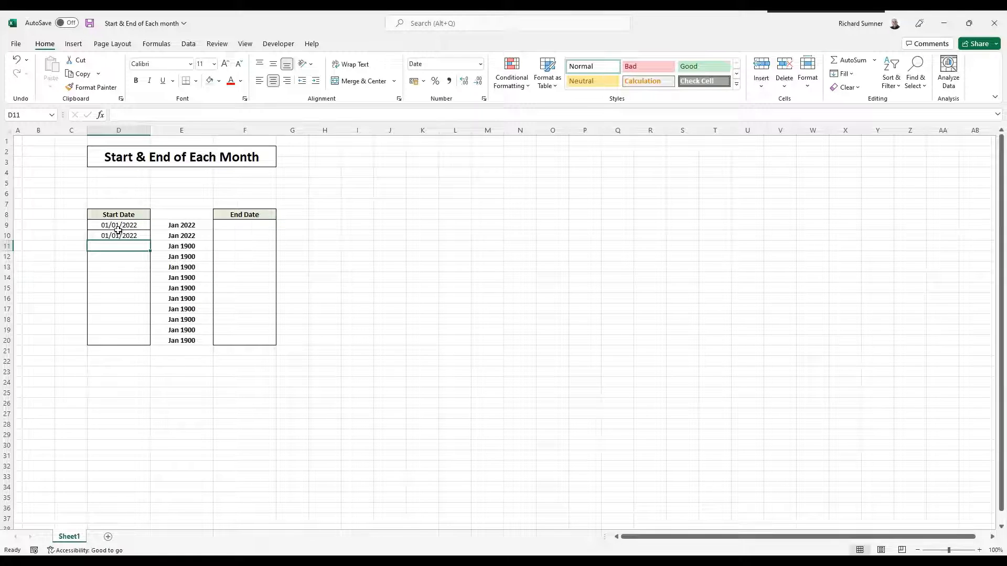
# - Change the month term to MONTH(D9)+1 and copy the formula down the Start Date column
pyautogui.click(118, 235)
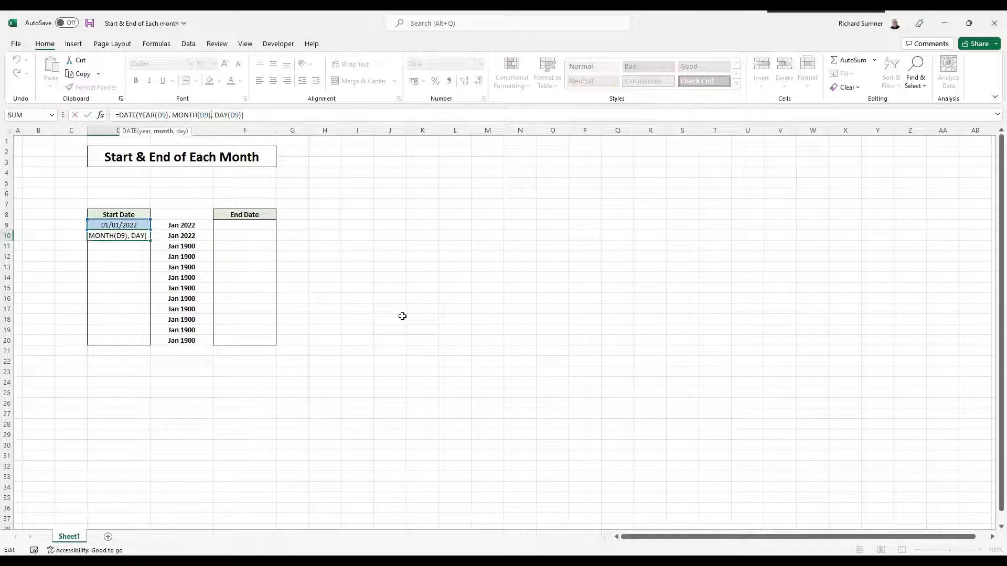
pyautogui.write('+1')
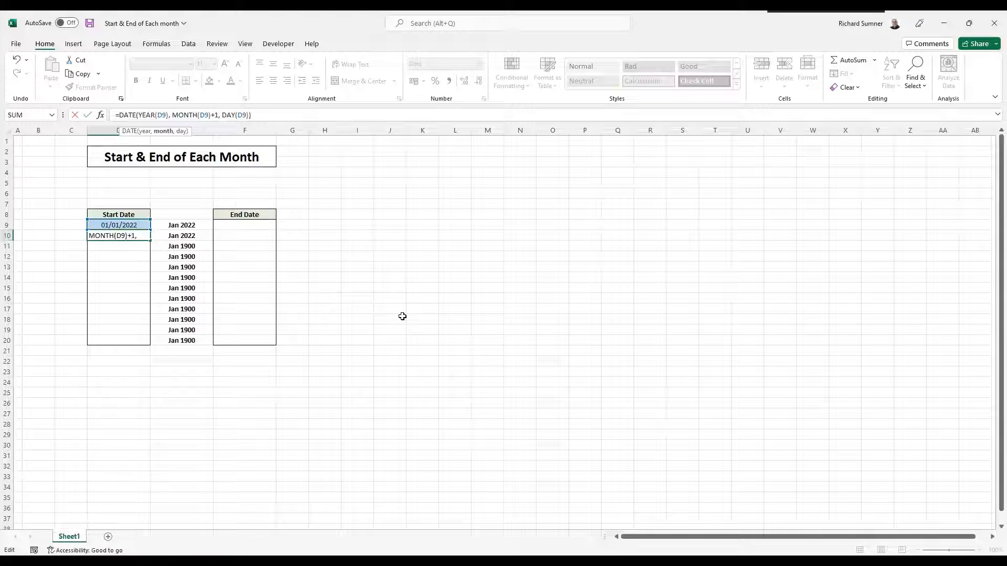
pyautogui.rightClick(119, 235)
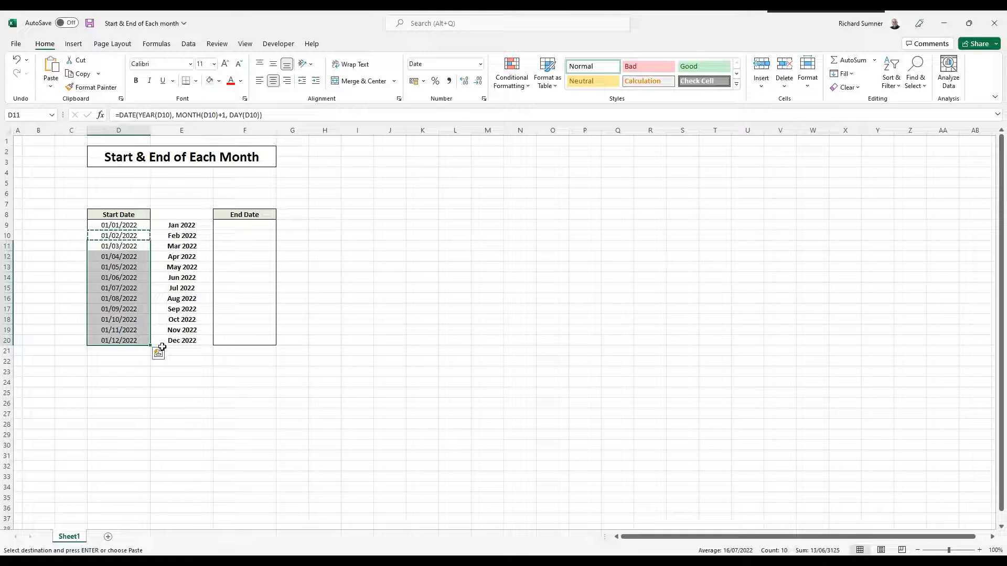
pyautogui.click(324, 251)
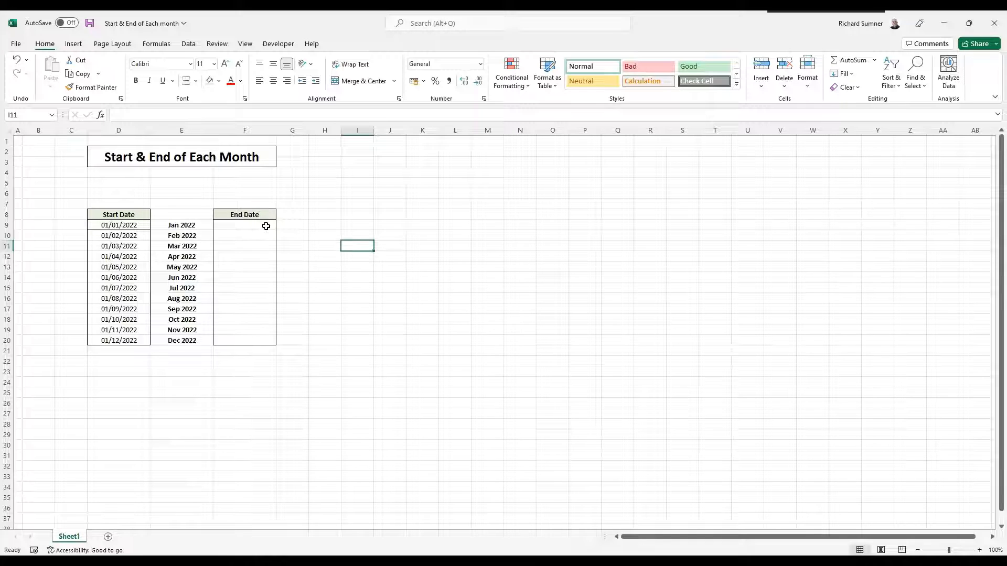
pyautogui.click(245, 224)
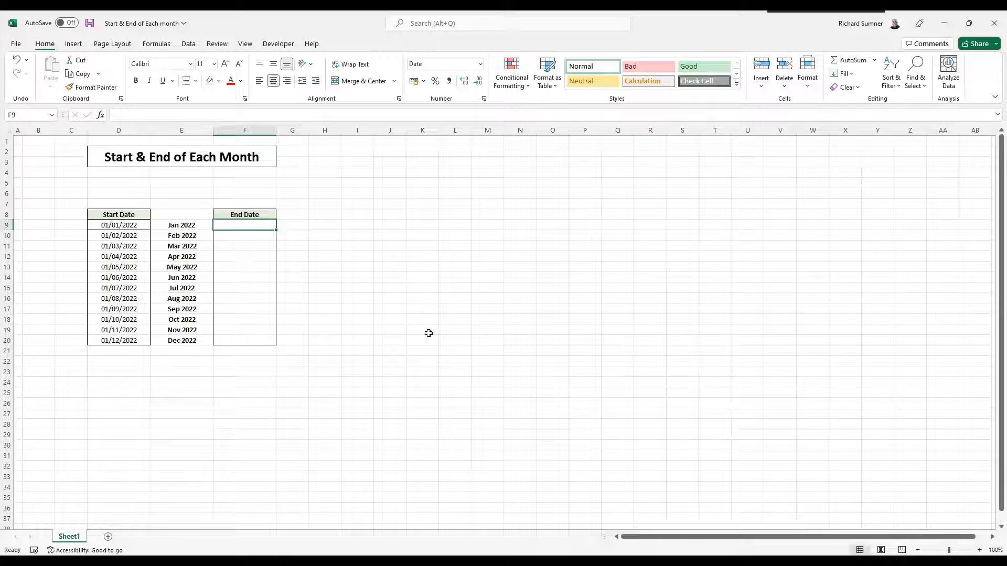
# - Enter =DATE(YEAR(D9), MONTH(D9), DAY(D9)) in F9, declining the correction and accepting the parenthesis warning
pyautogui.write('=')
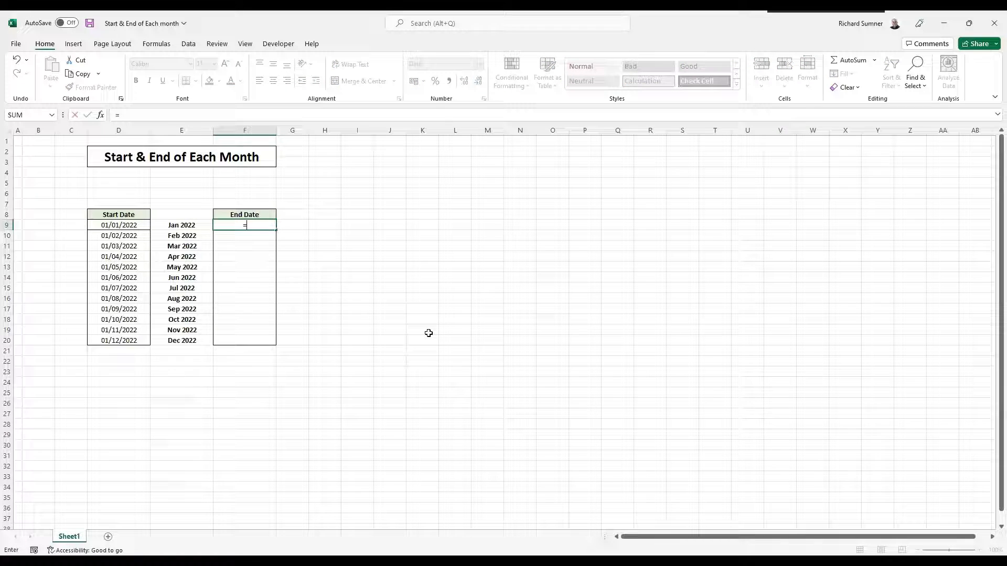
pyautogui.write('DAATE(YEAR(D9')
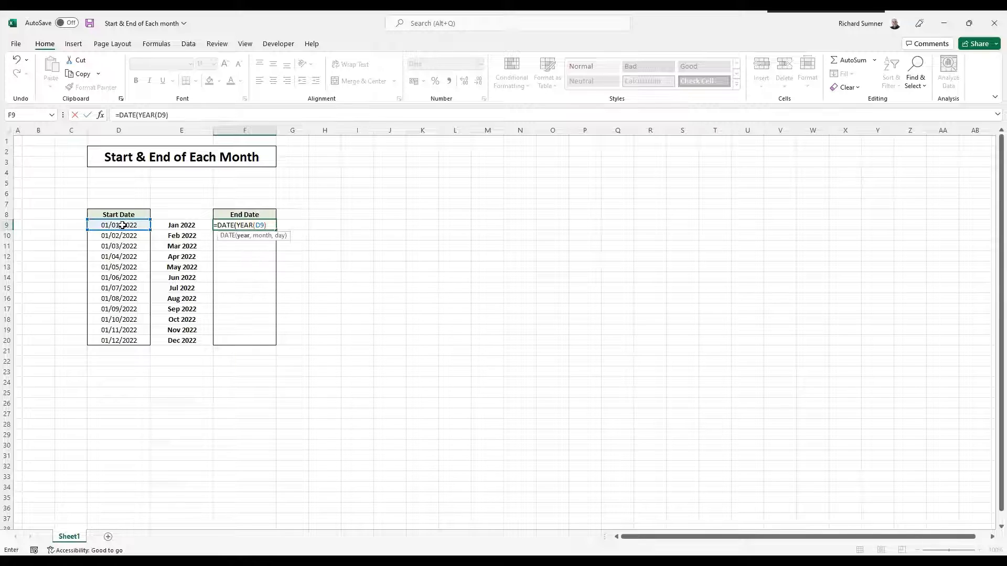
pyautogui.write(', MOTN')
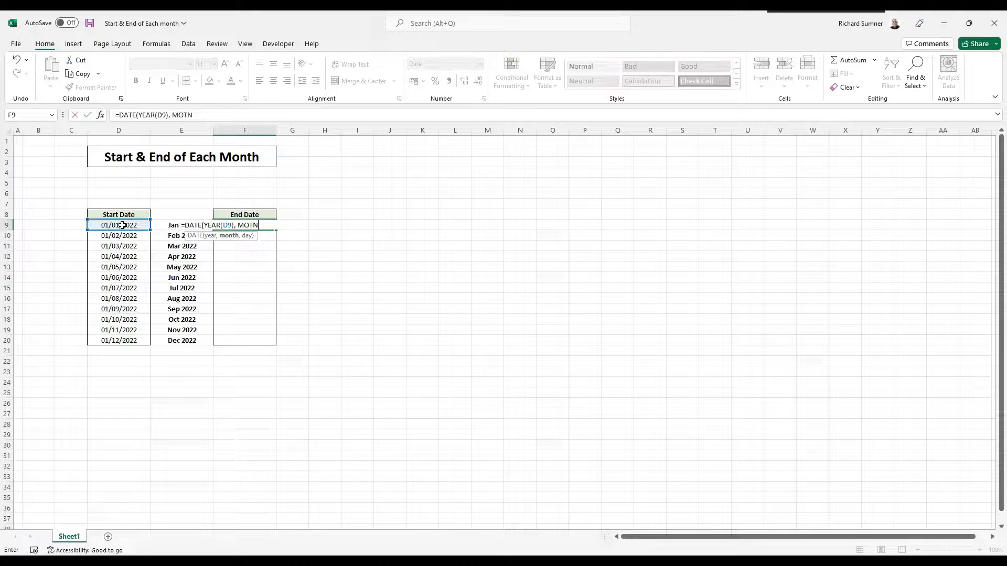
pyautogui.write('MONTH(')
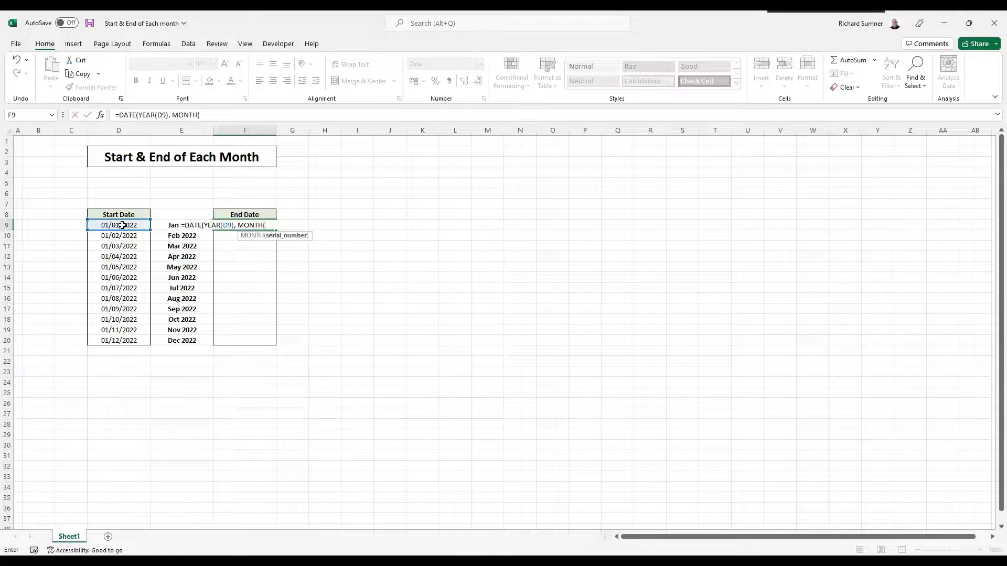
pyautogui.click(118, 225)
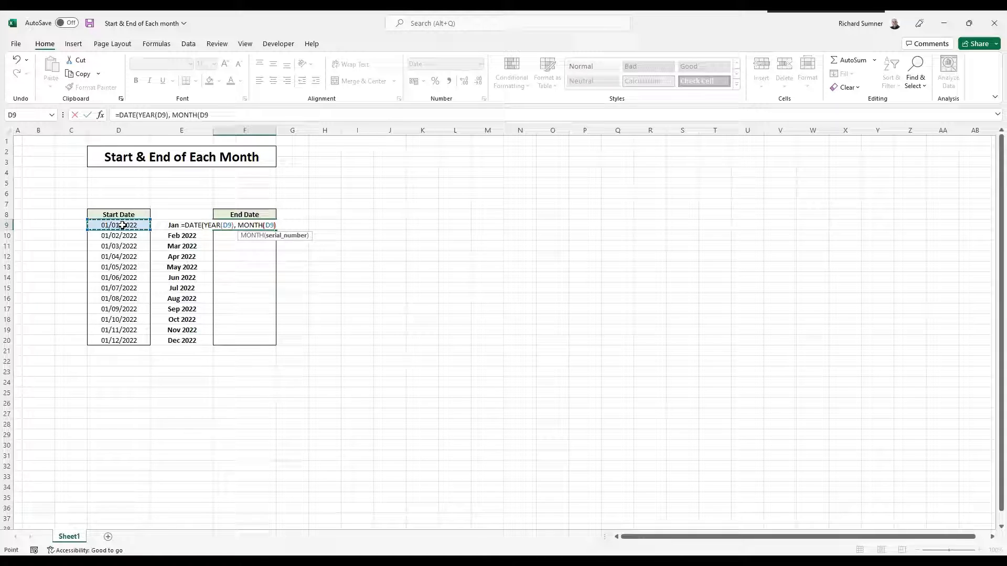
pyautogui.write('),')
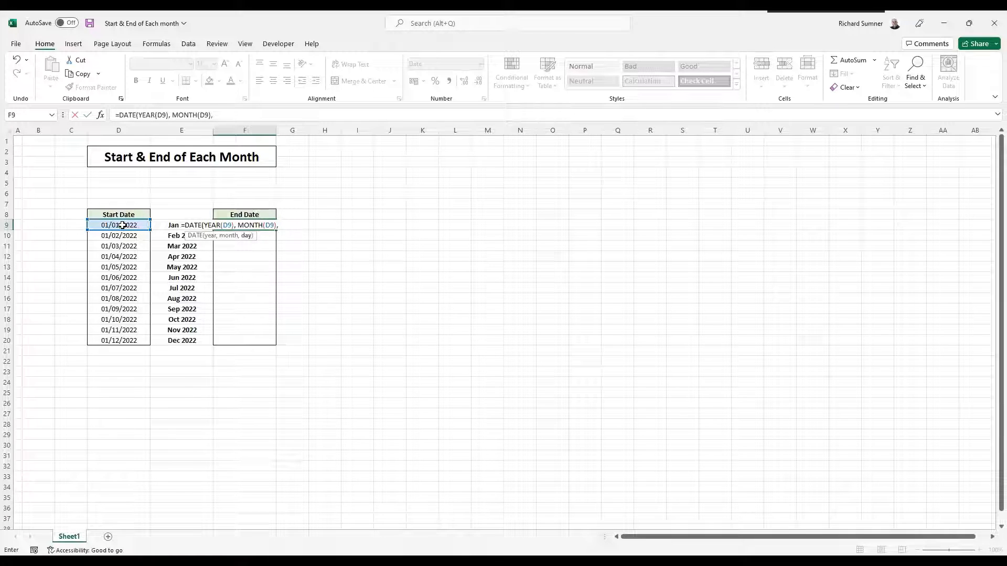
pyautogui.write('DAY(D9)')
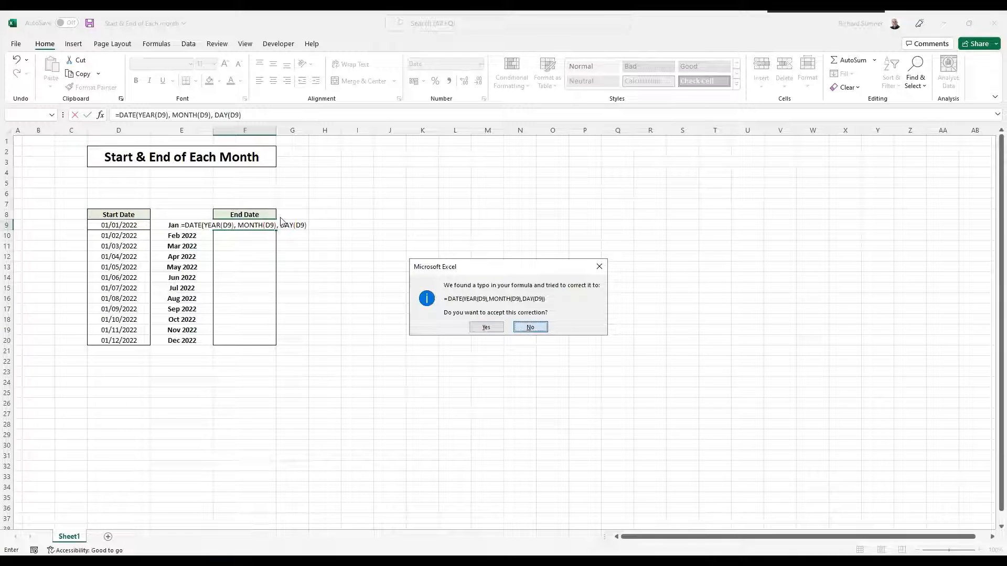
pyautogui.click(529, 327)
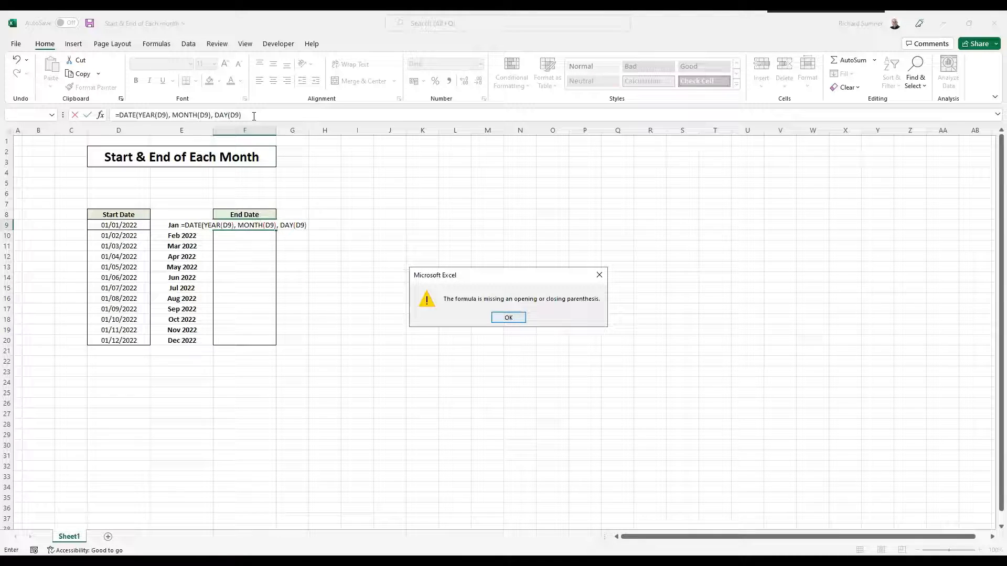
pyautogui.click(507, 317)
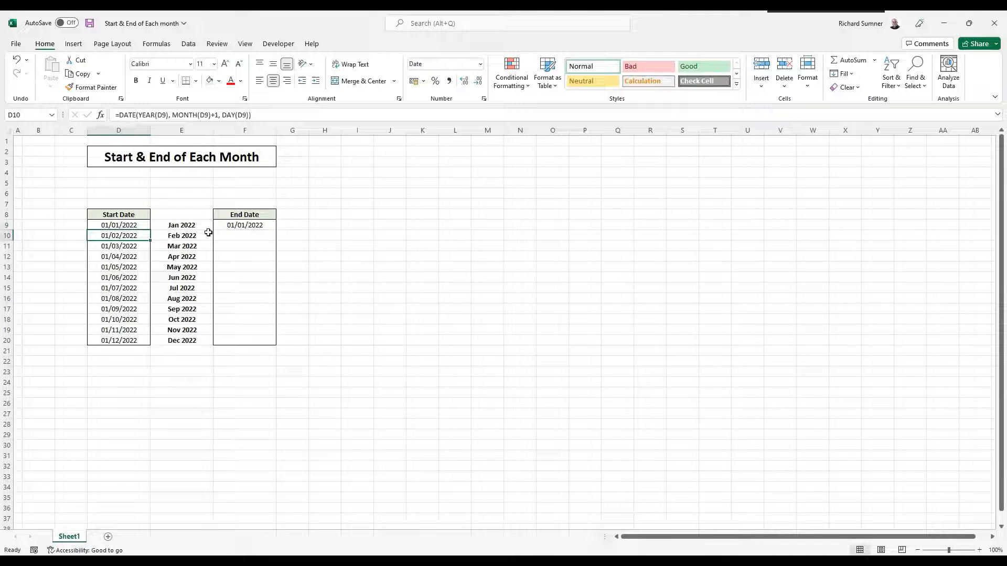
# - Edit F9 to MONTH(D9)+1 and DAY(D9)-1 so it shows 31/01/2022
pyautogui.click(244, 224)
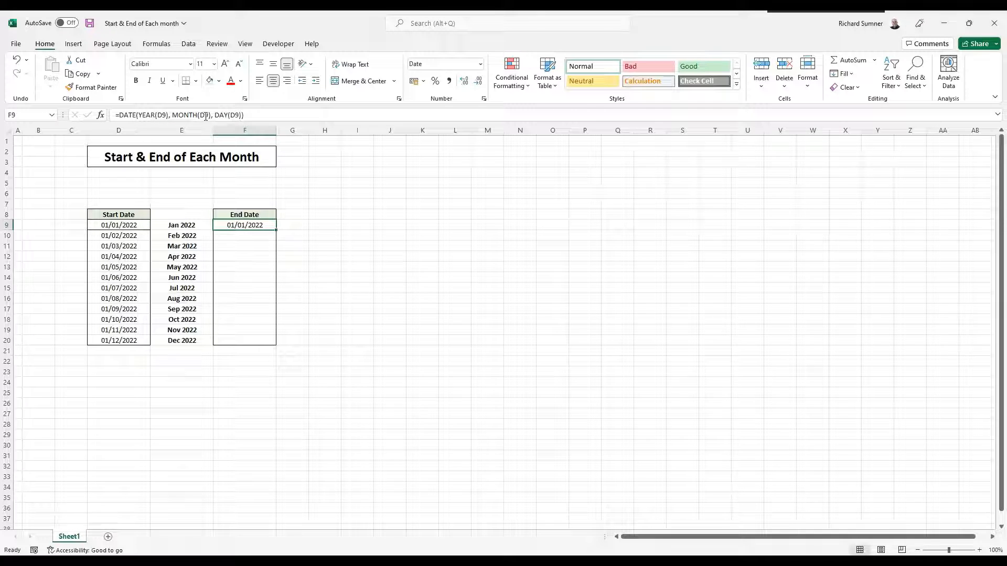
pyautogui.moveTo(212, 115)
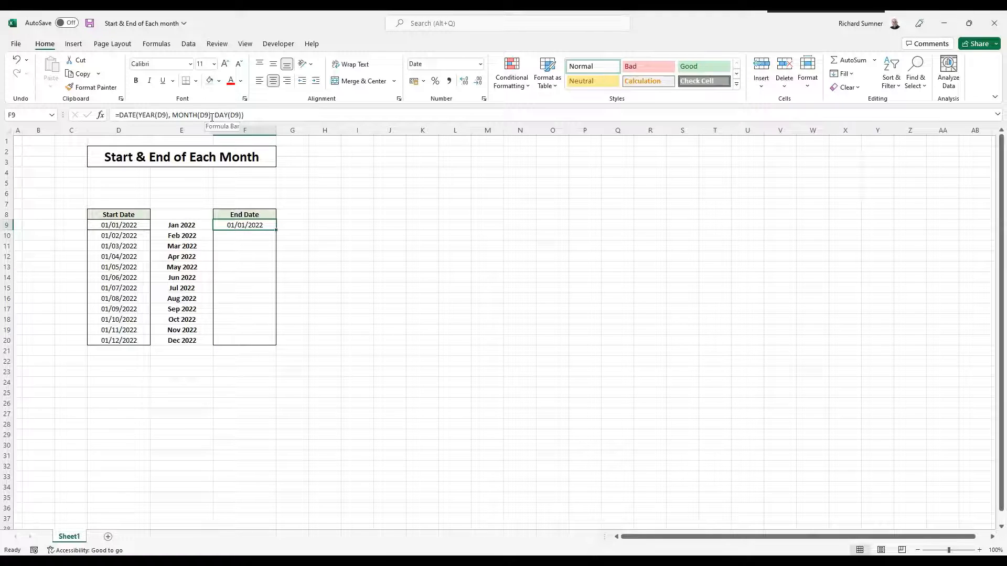
pyautogui.write('+1')
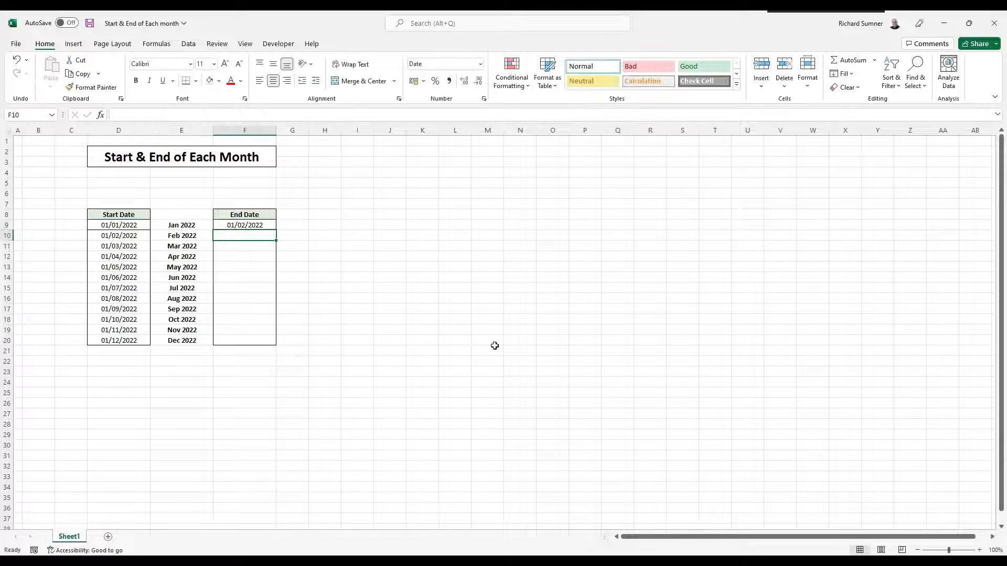
pyautogui.click(244, 225)
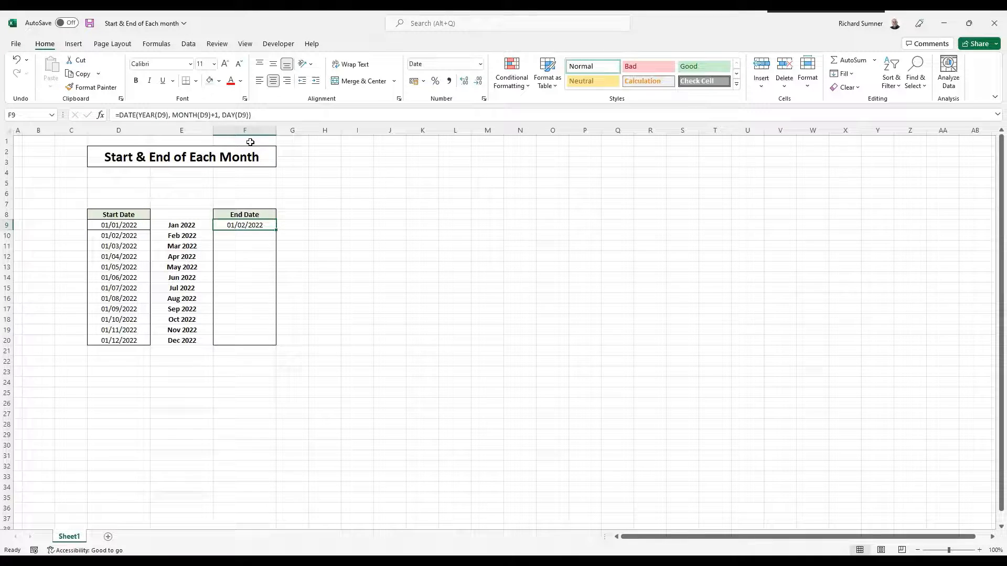
pyautogui.moveTo(245, 153)
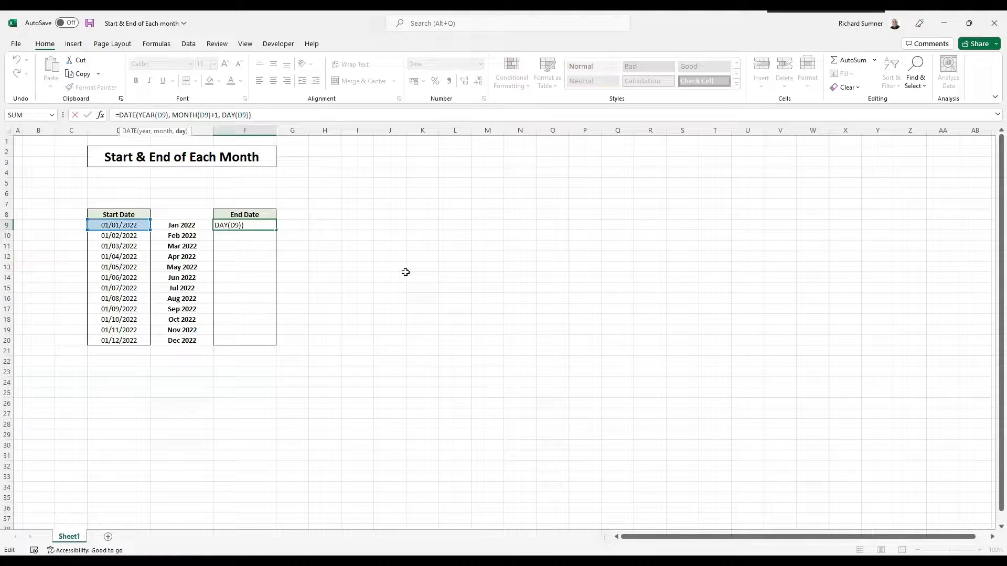
pyautogui.write('-1')
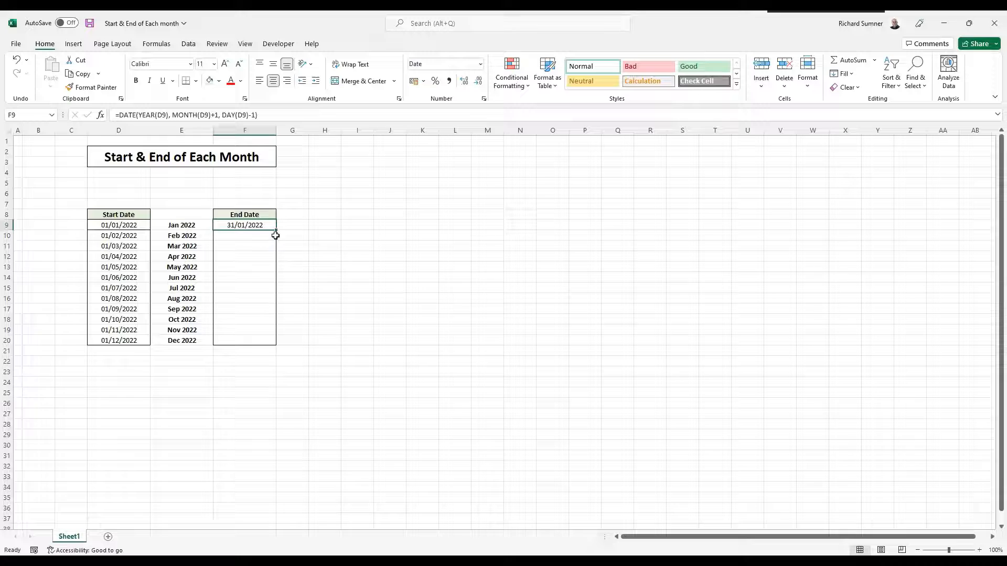
pyautogui.moveTo(269, 264)
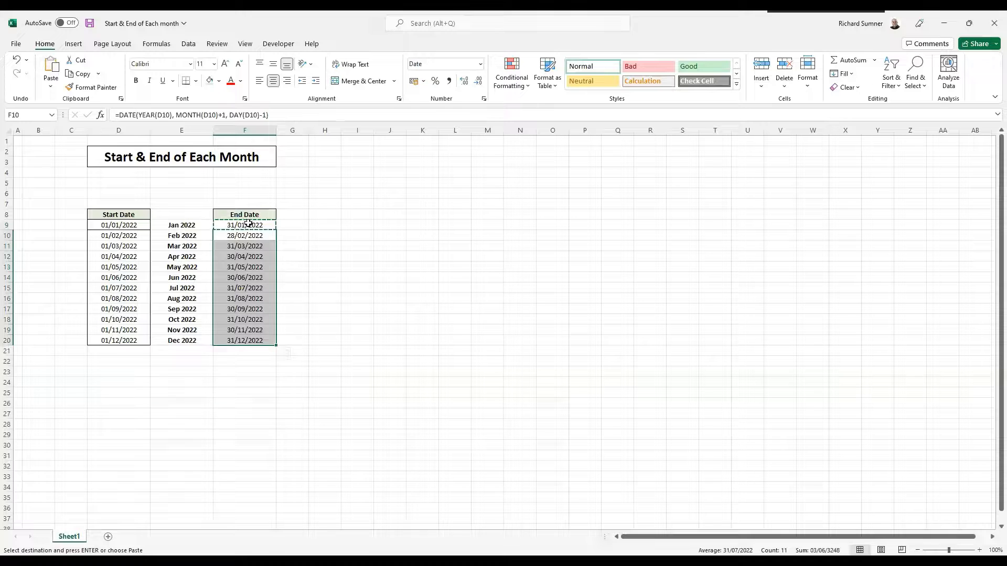
# - Fill the month-end formula down F10:F20, giving 31/01/2022 through 31/12/2022
pyautogui.click(325, 256)
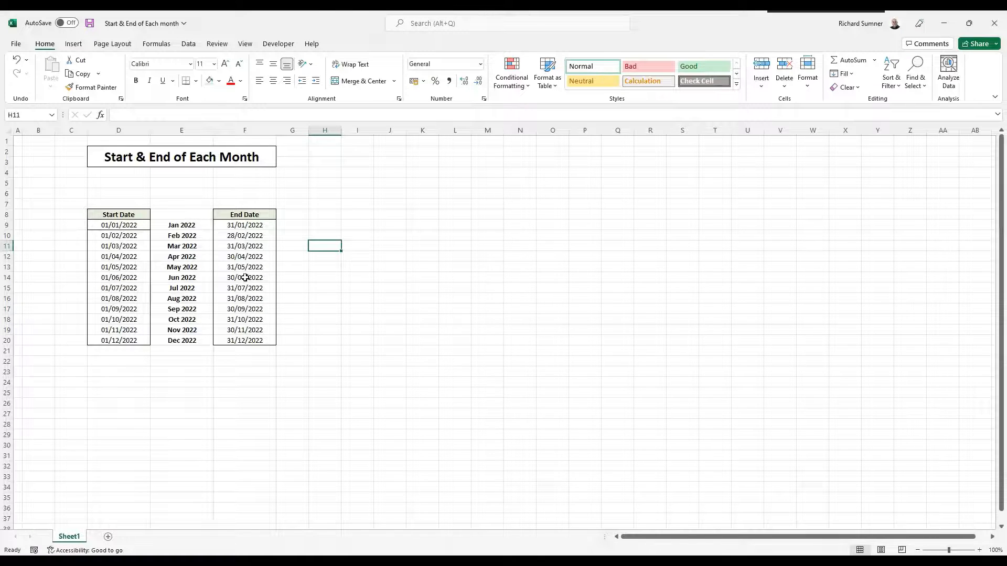
pyautogui.moveTo(200, 320)
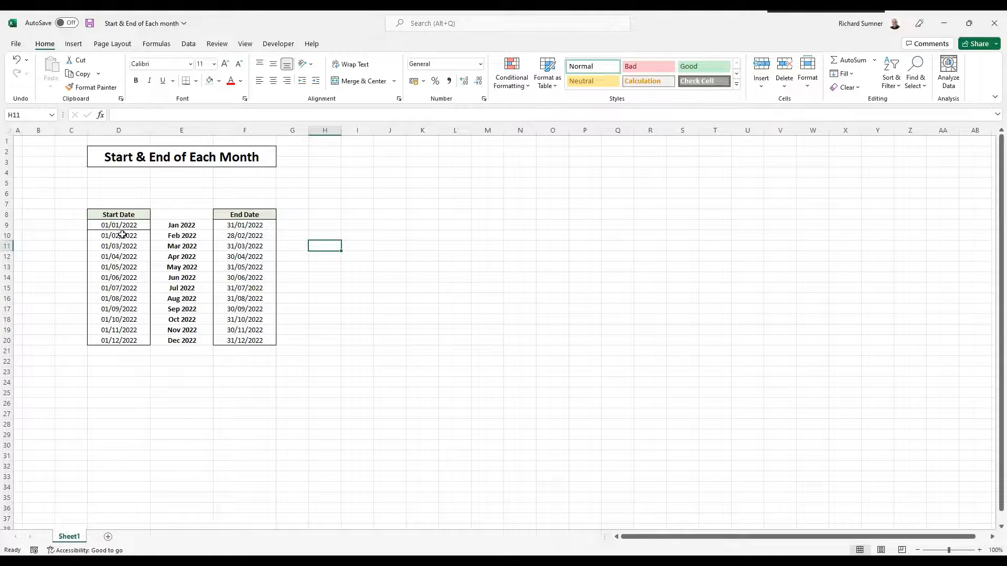
pyautogui.click(119, 224)
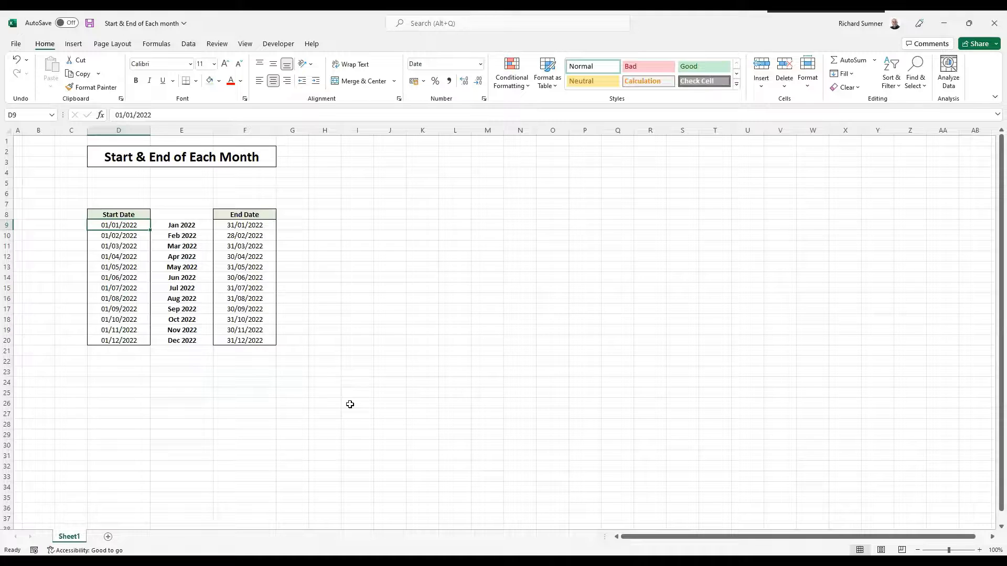
pyautogui.moveTo(477, 448)
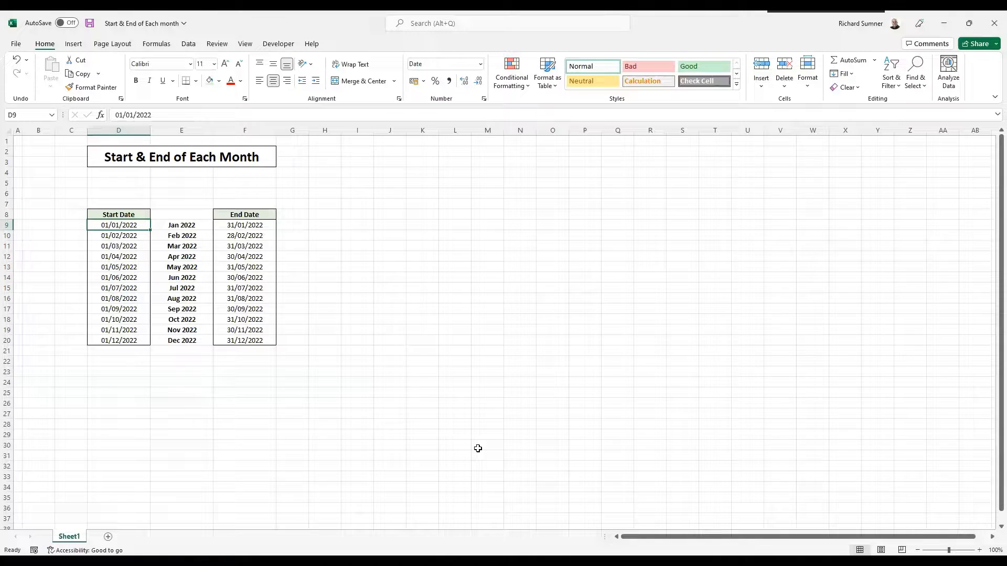